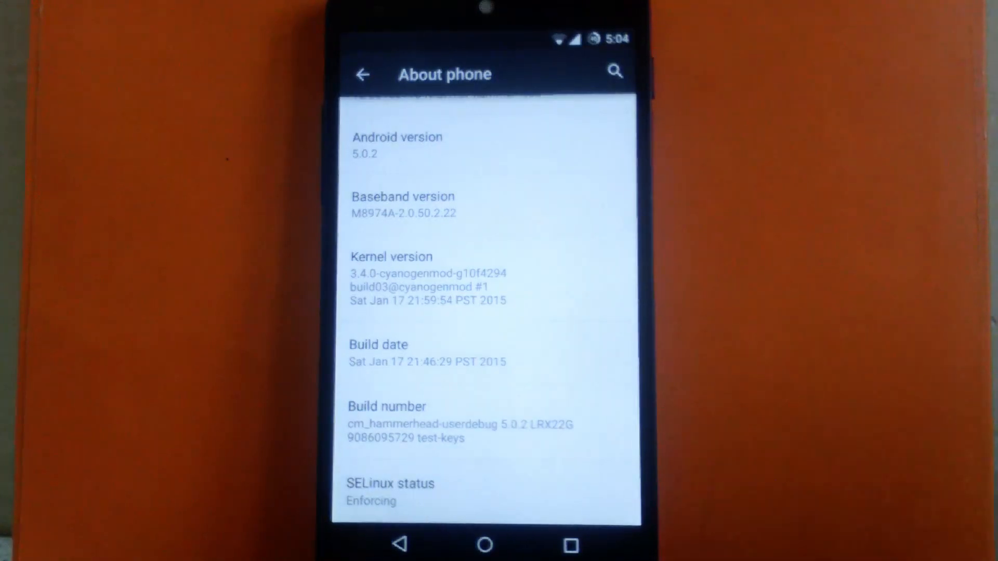
- View the CyanogenMod Updates screen from About phone, then return to the main settings list
scroll("up", 3)
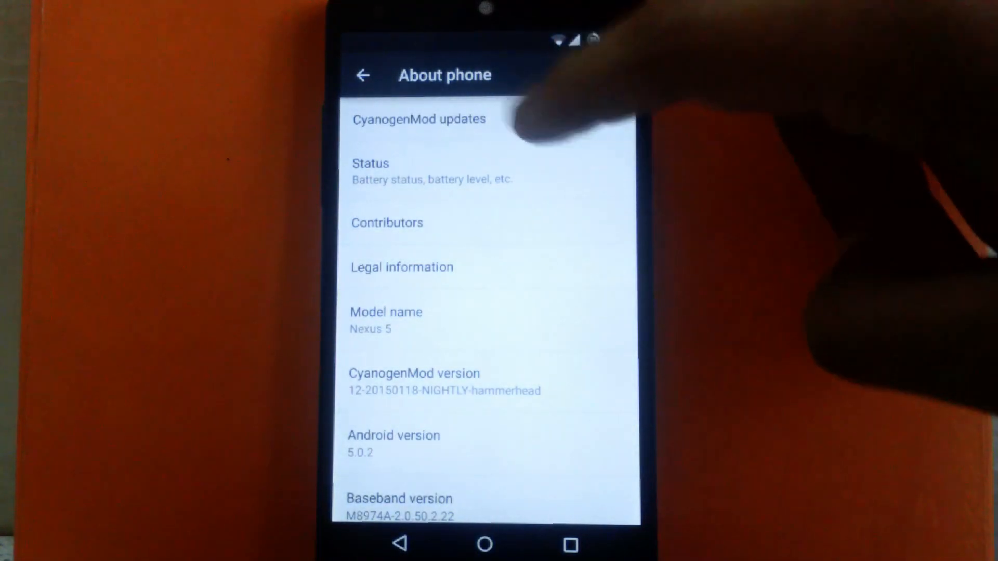
left_click(419, 118)
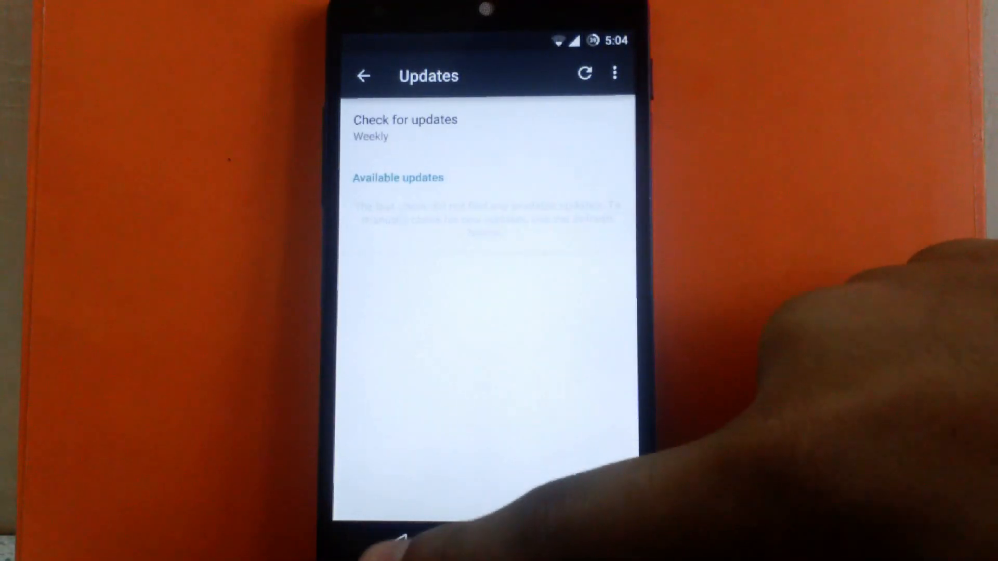
left_click(364, 75)
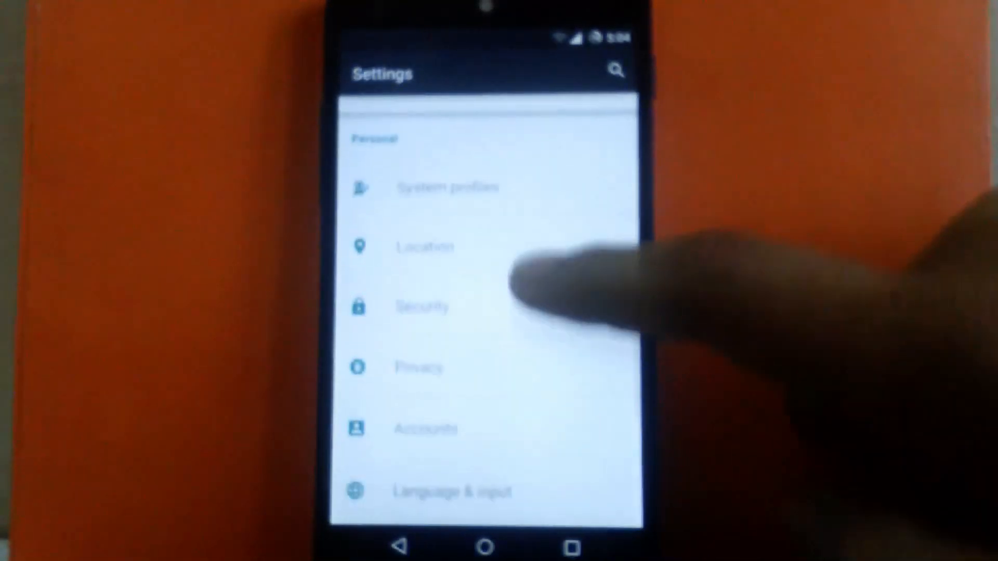
scroll("up", 3)
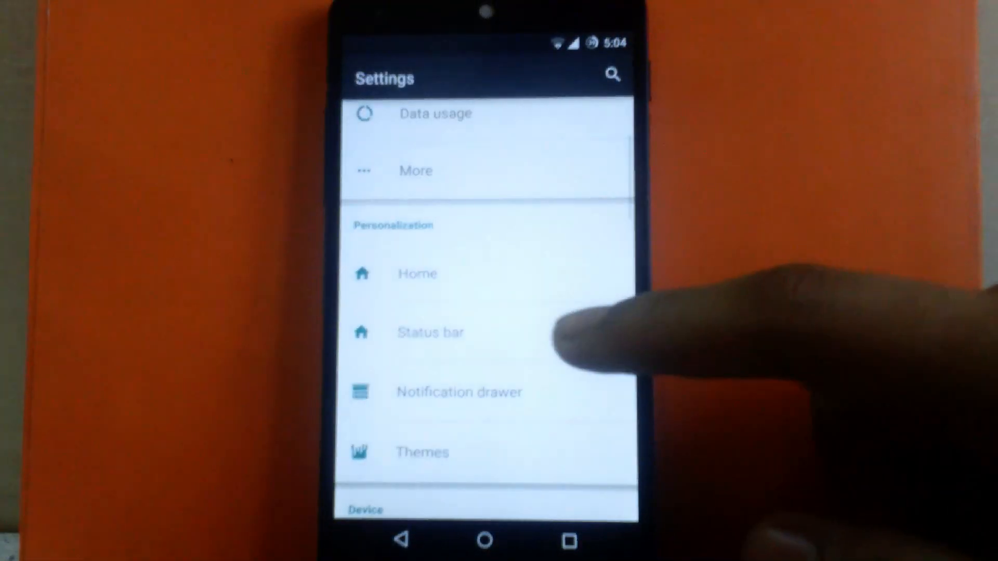
left_click(430, 333)
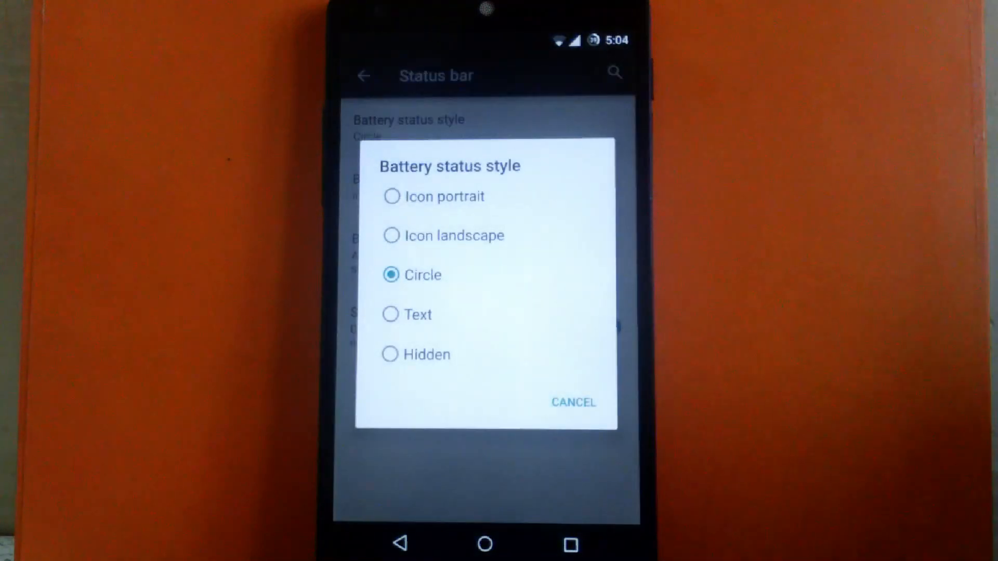
left_click(572, 402)
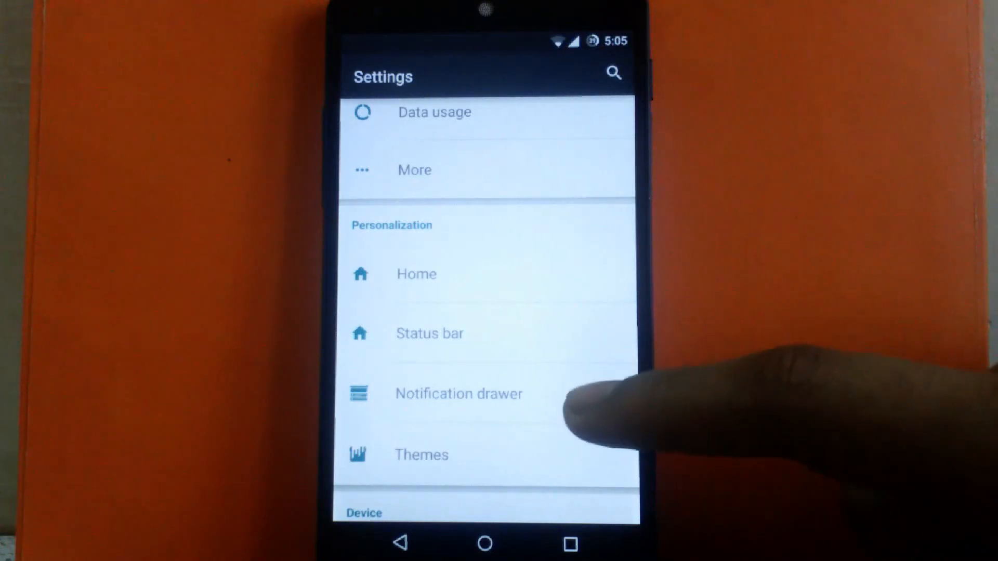
- Go into Notification drawer and bring up the Select and order tiles page with eight tiles
left_click(458, 393)
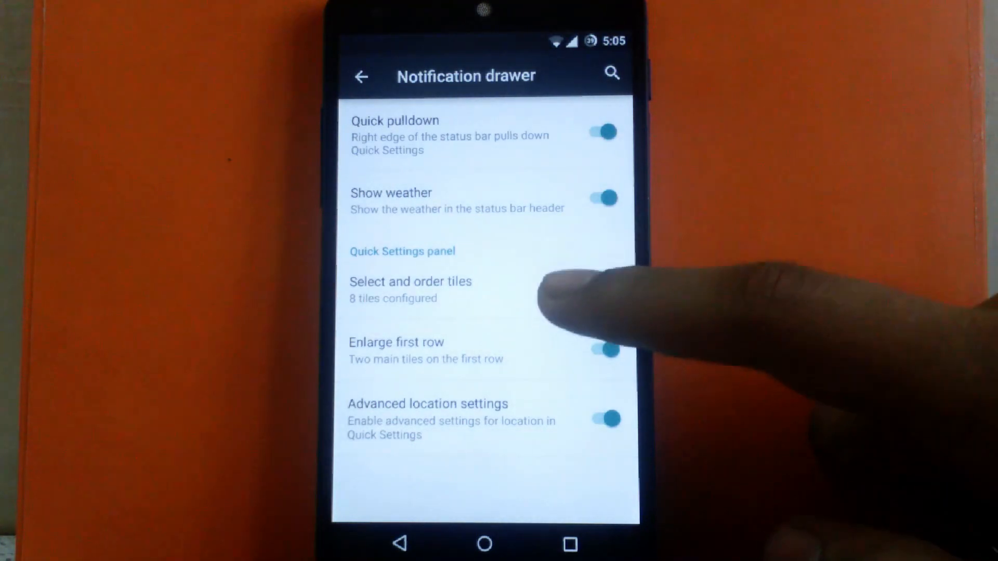
left_click(410, 282)
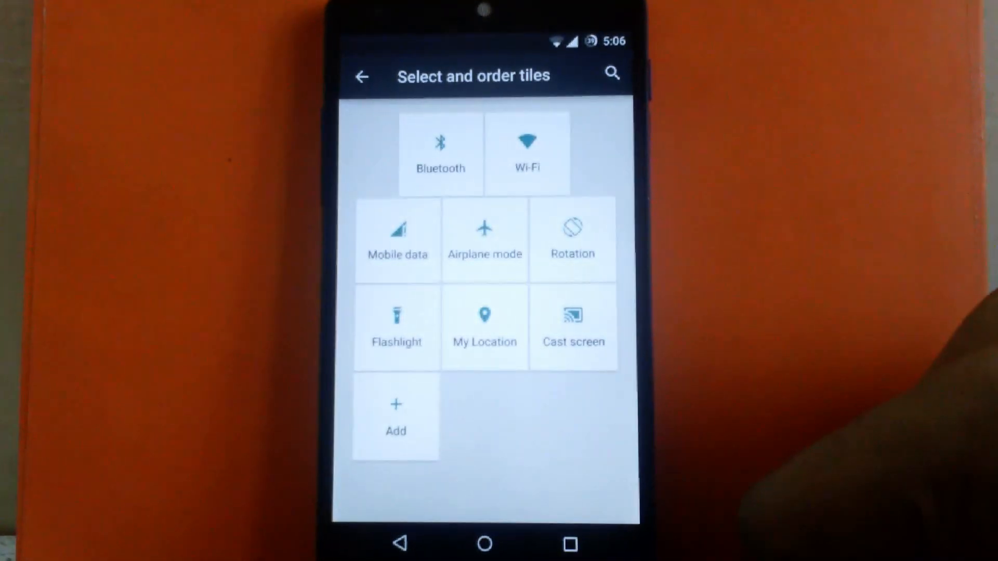
- Review the Add new tile list without adding, then return to Notification drawer
left_click(395, 413)
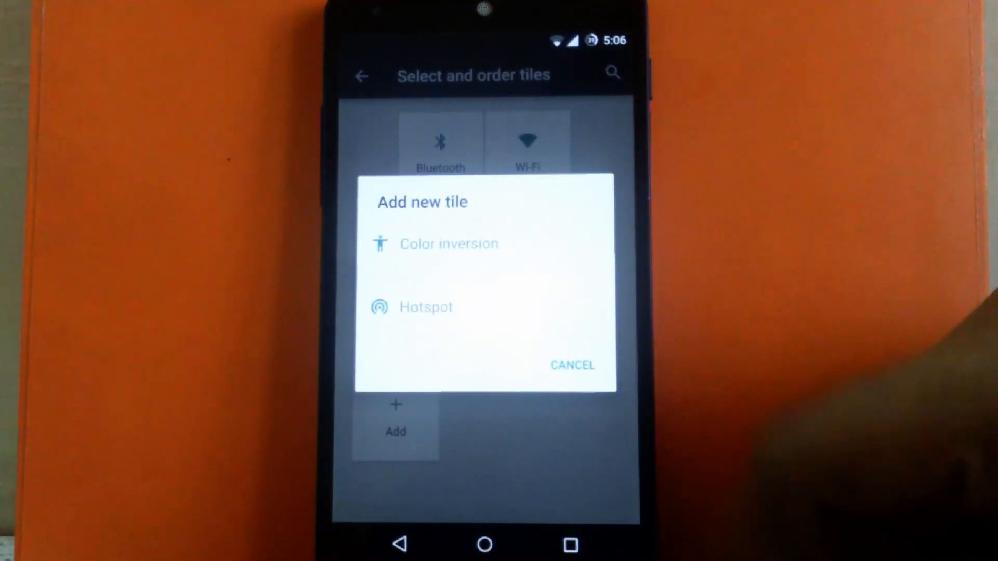
left_click(572, 365)
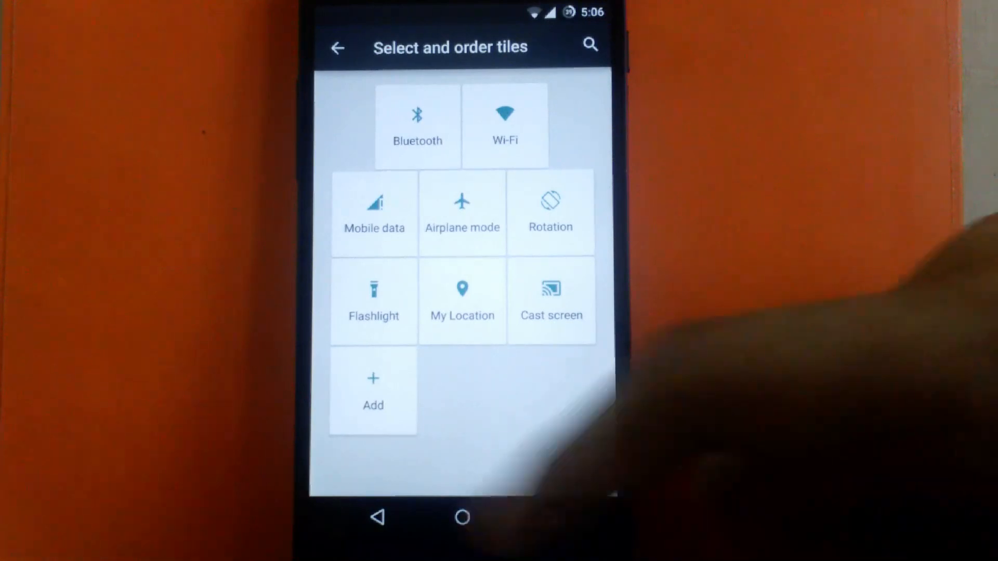
left_click(337, 47)
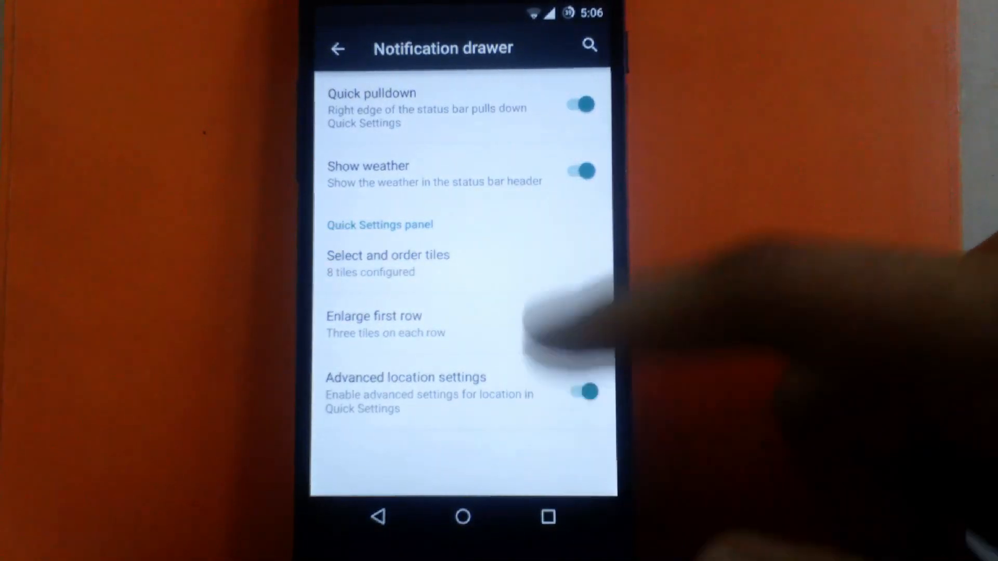
- Return to the main settings list and scroll down toward the Themes entry
left_click(584, 322)
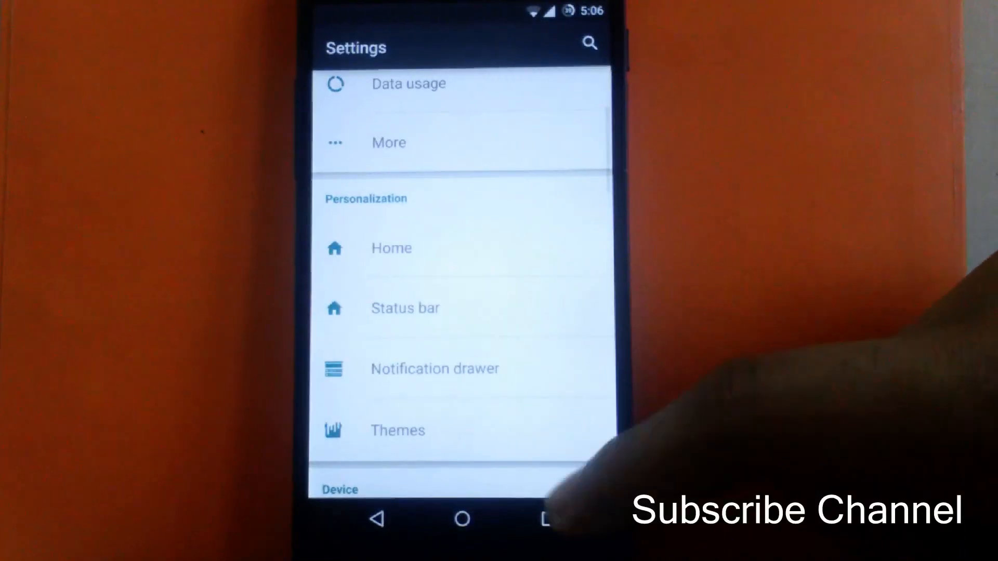
scroll("up", 3)
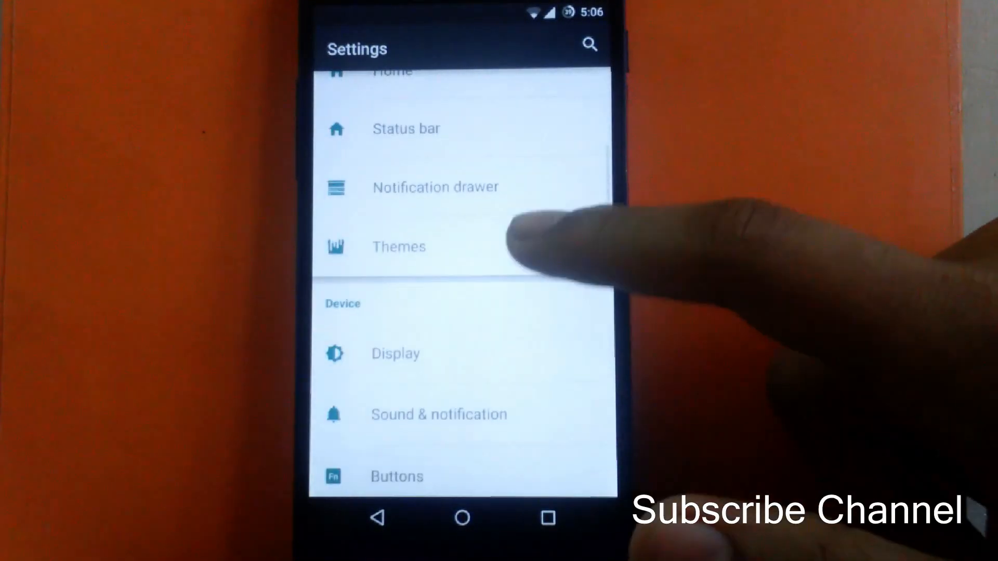
- Enter the Themes manager and bring up the Material Glass theme's component list
left_click(399, 248)
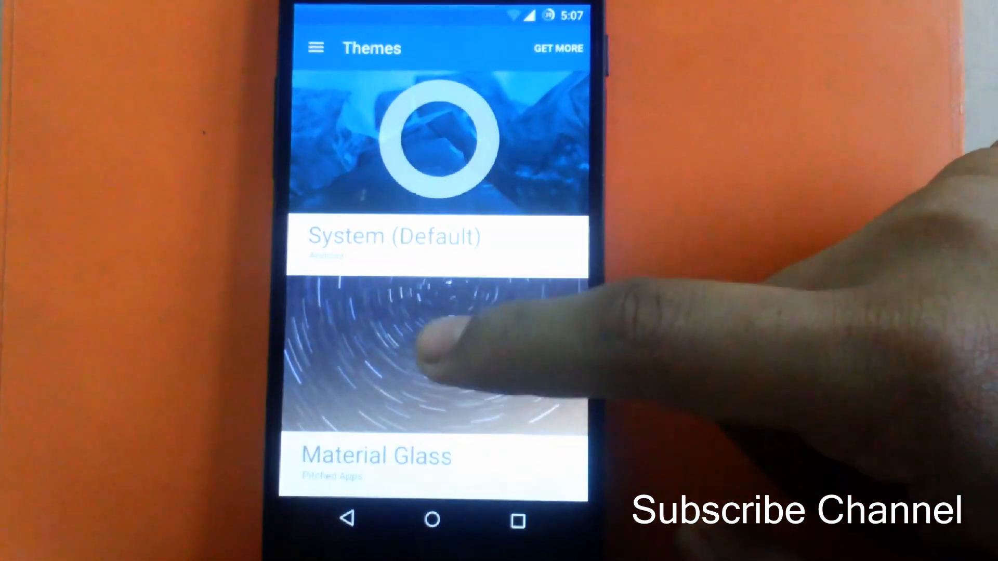
left_click(375, 455)
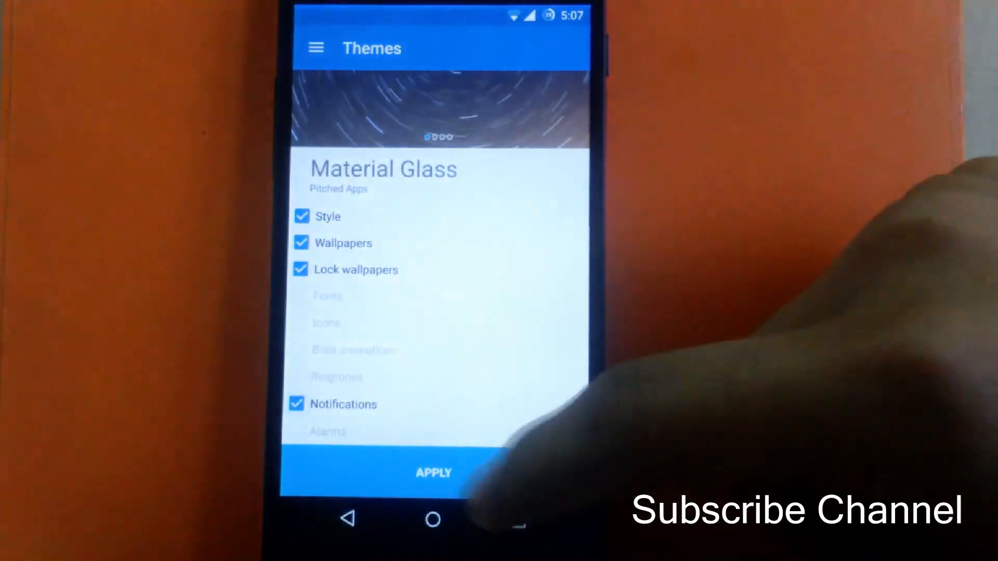
- Apply the Material Glass theme, leave the themes manager and reopen Settings from the app drawer
left_click(434, 472)
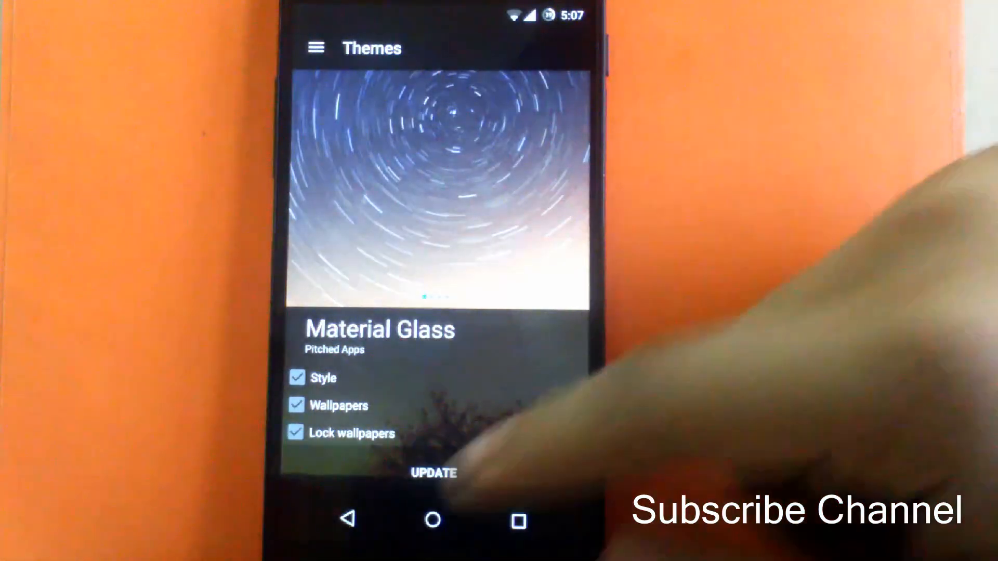
left_click(433, 474)
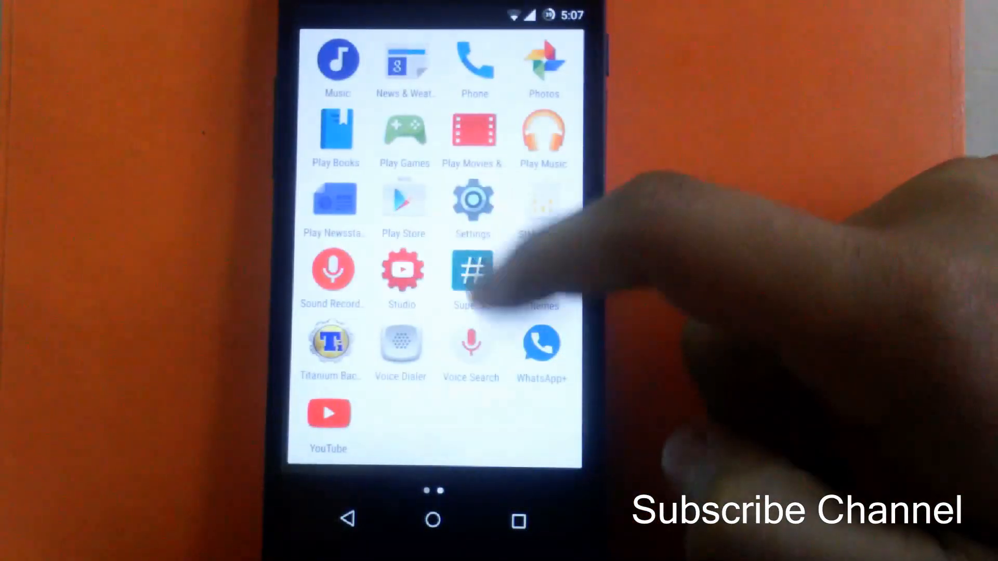
left_click(472, 201)
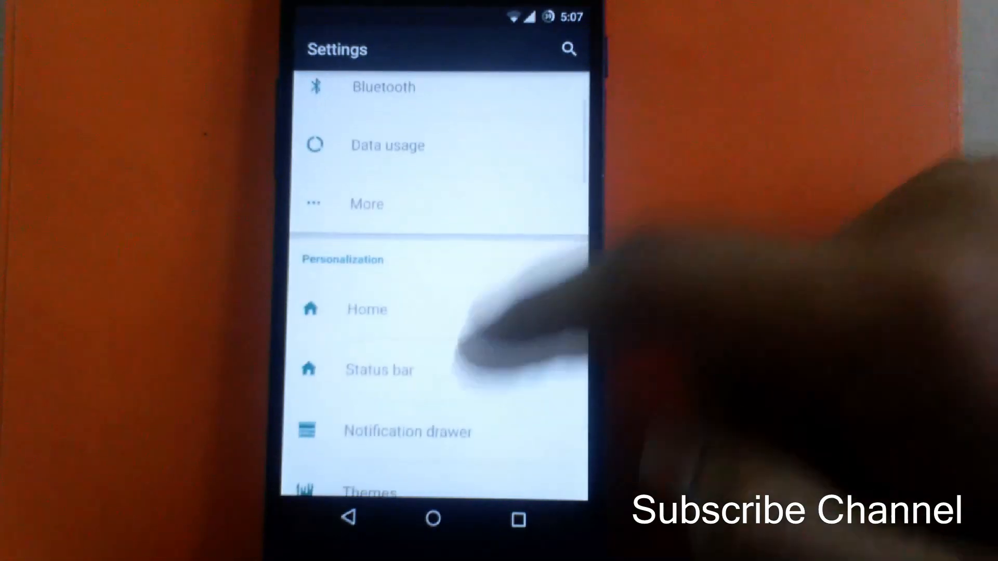